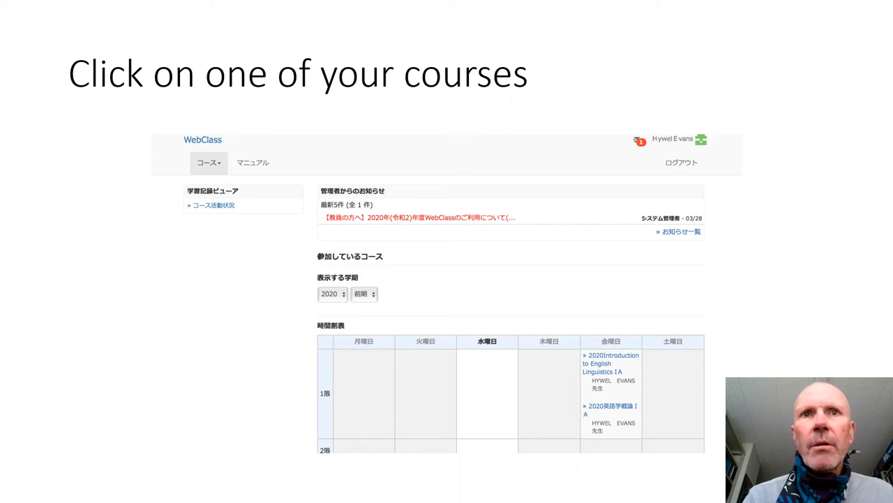
# Step: Open the course 2020Introduction to English Linguistics IA from the timetable
pyautogui.click(602, 363)
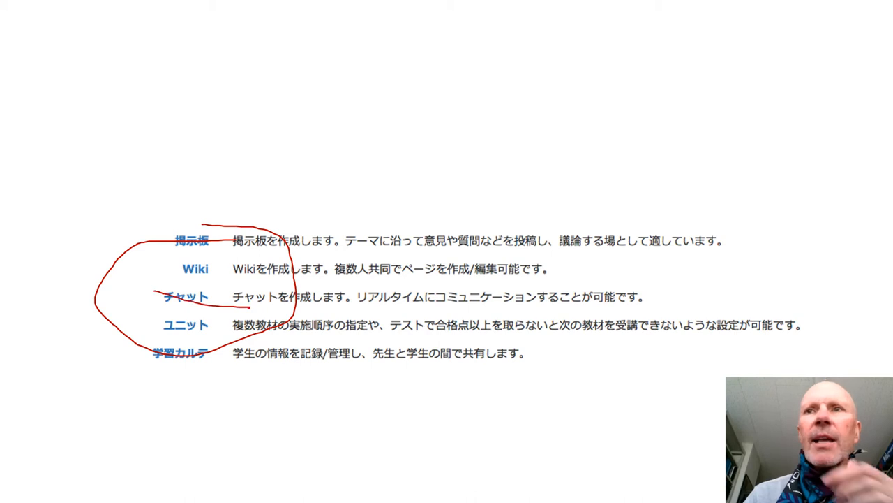
pyautogui.click(186, 297)
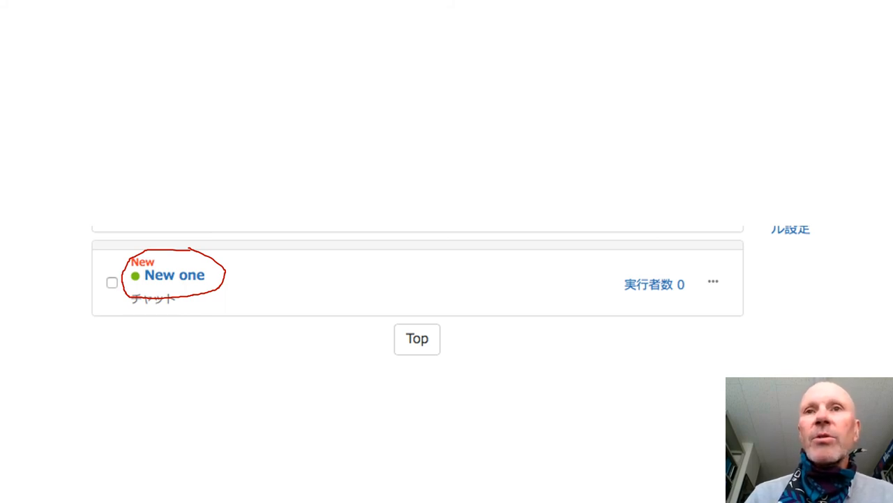
# Step: Highlight the Another one chat room entry page showing the 開始 and 終了 buttons
pyautogui.moveTo(579, 273); pyautogui.dragTo(684, 307)
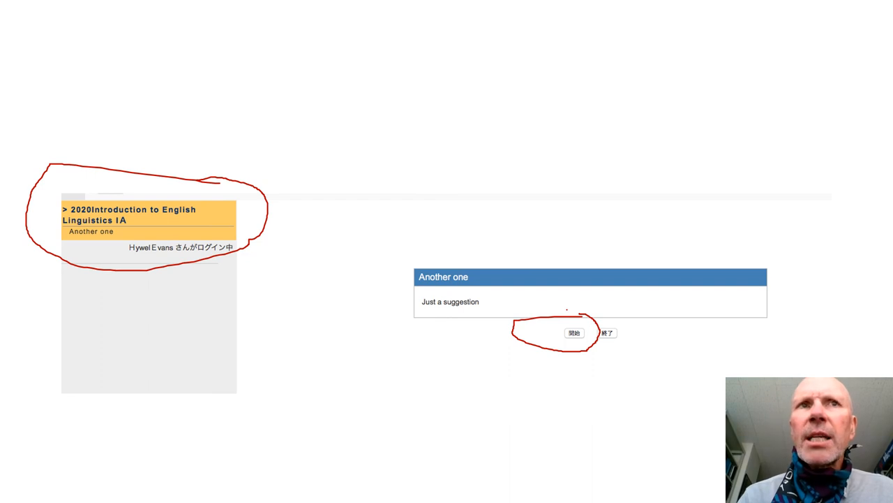
# Step: Enter the Another one chat room via 開始 and highlight the posted message about sending details
pyautogui.click(575, 333)
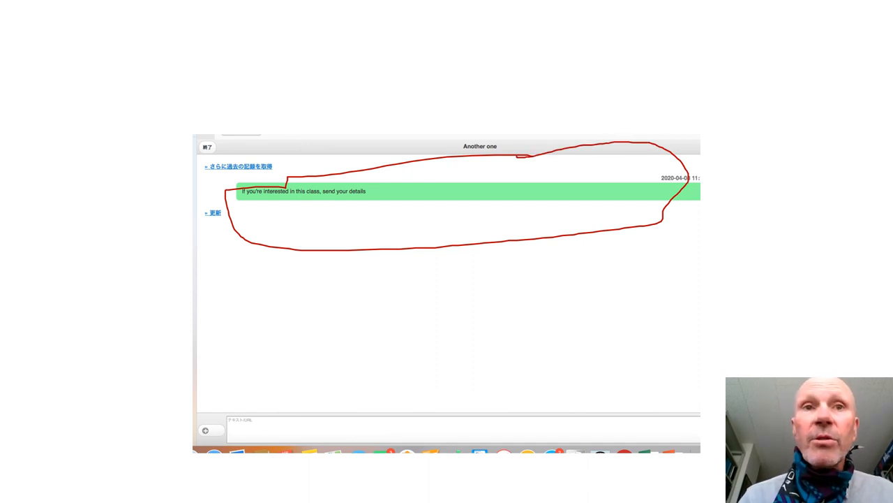
pyautogui.moveTo(446, 364); pyautogui.dragTo(632, 398)
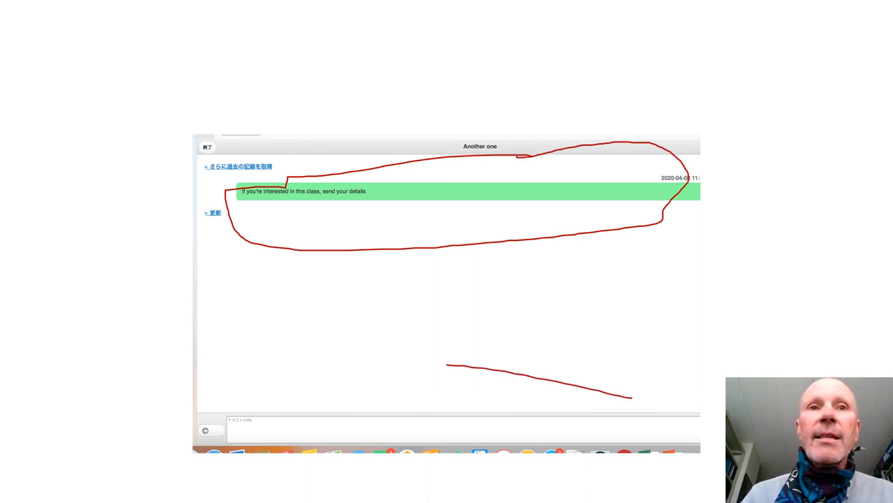